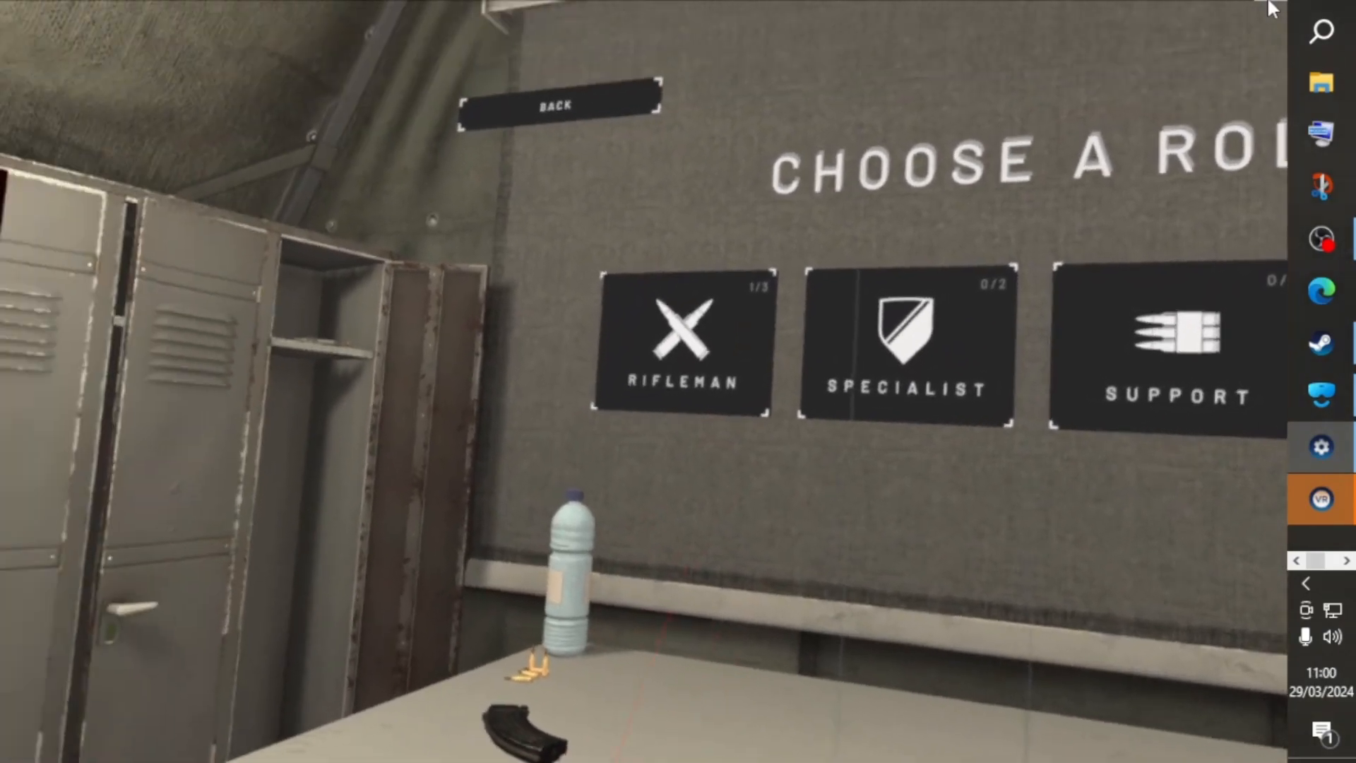
Choose a role card in the locker room to join the match.
left_click(682, 342)
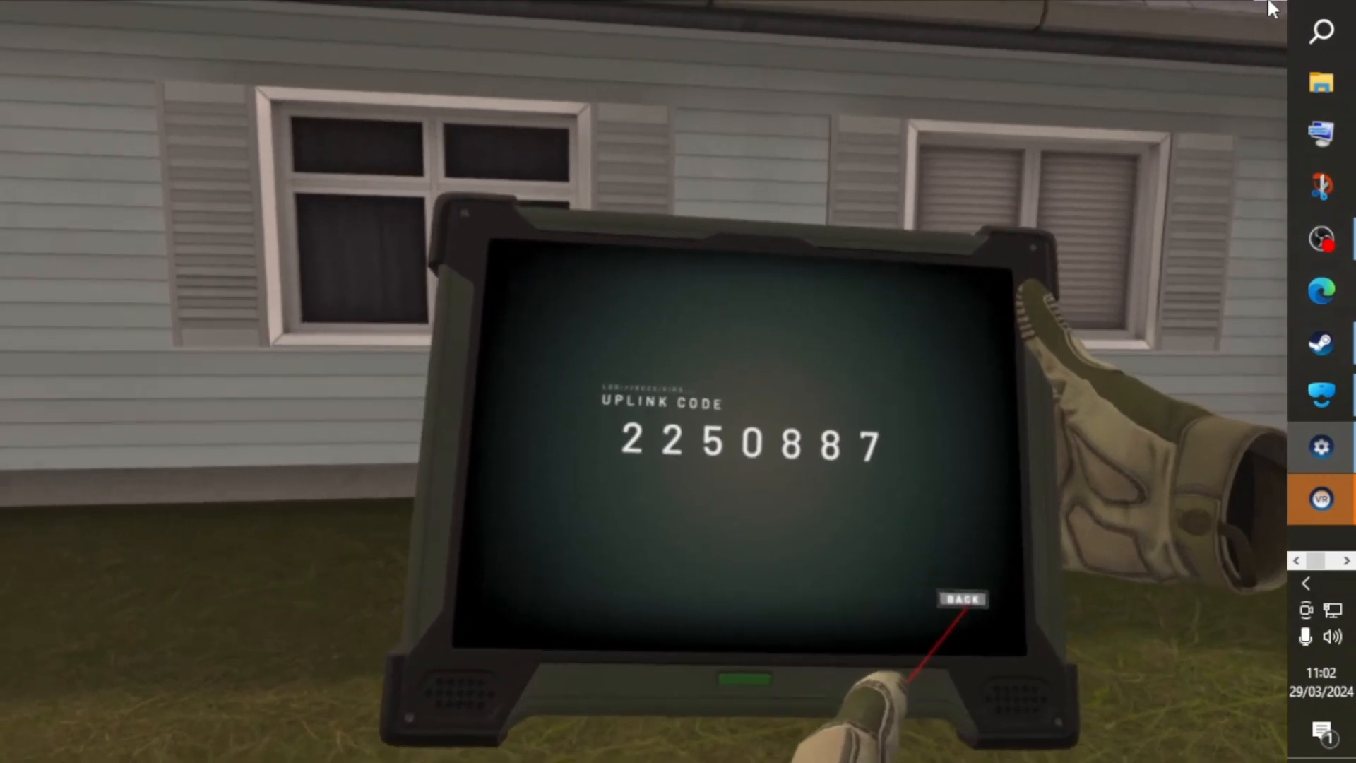
Go from the tablet map to the uplink device and redisplay the uplink code there.
left_click(961, 598)
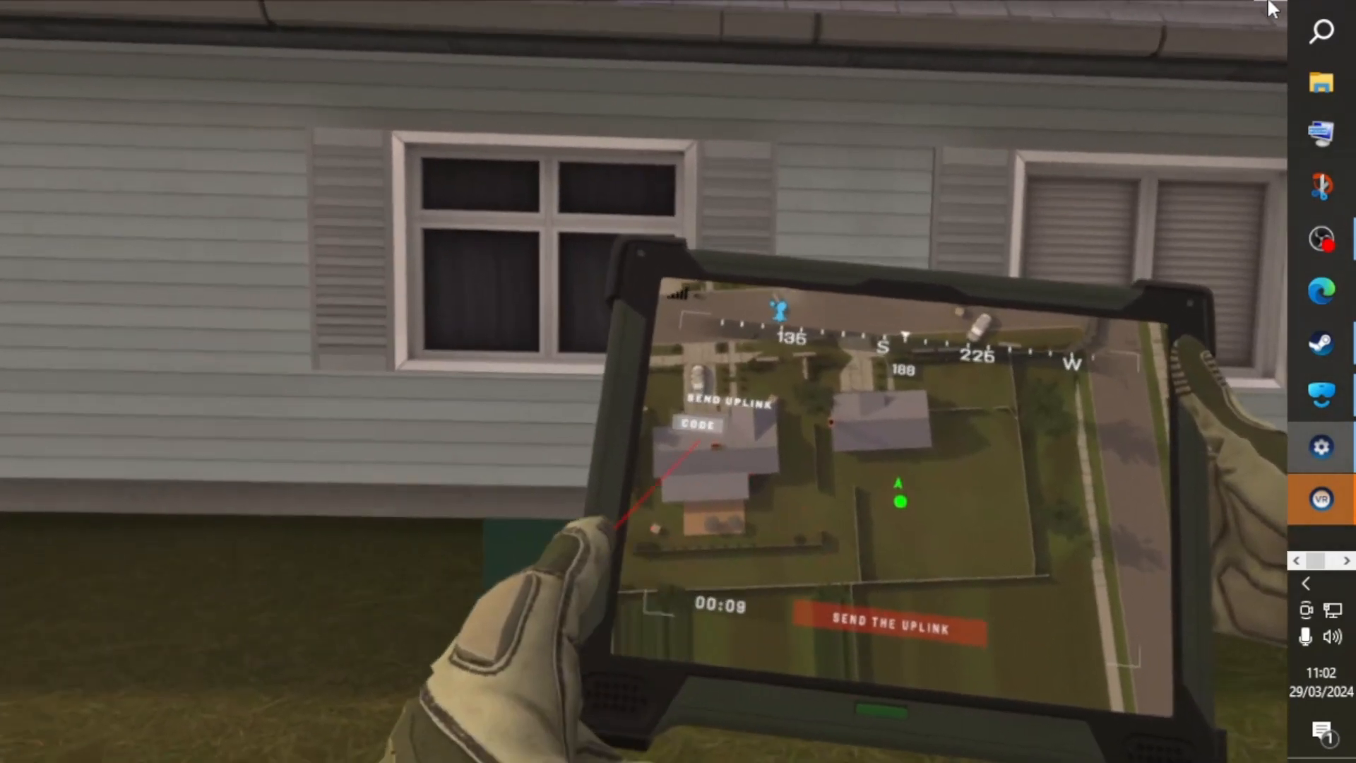
left_click(698, 424)
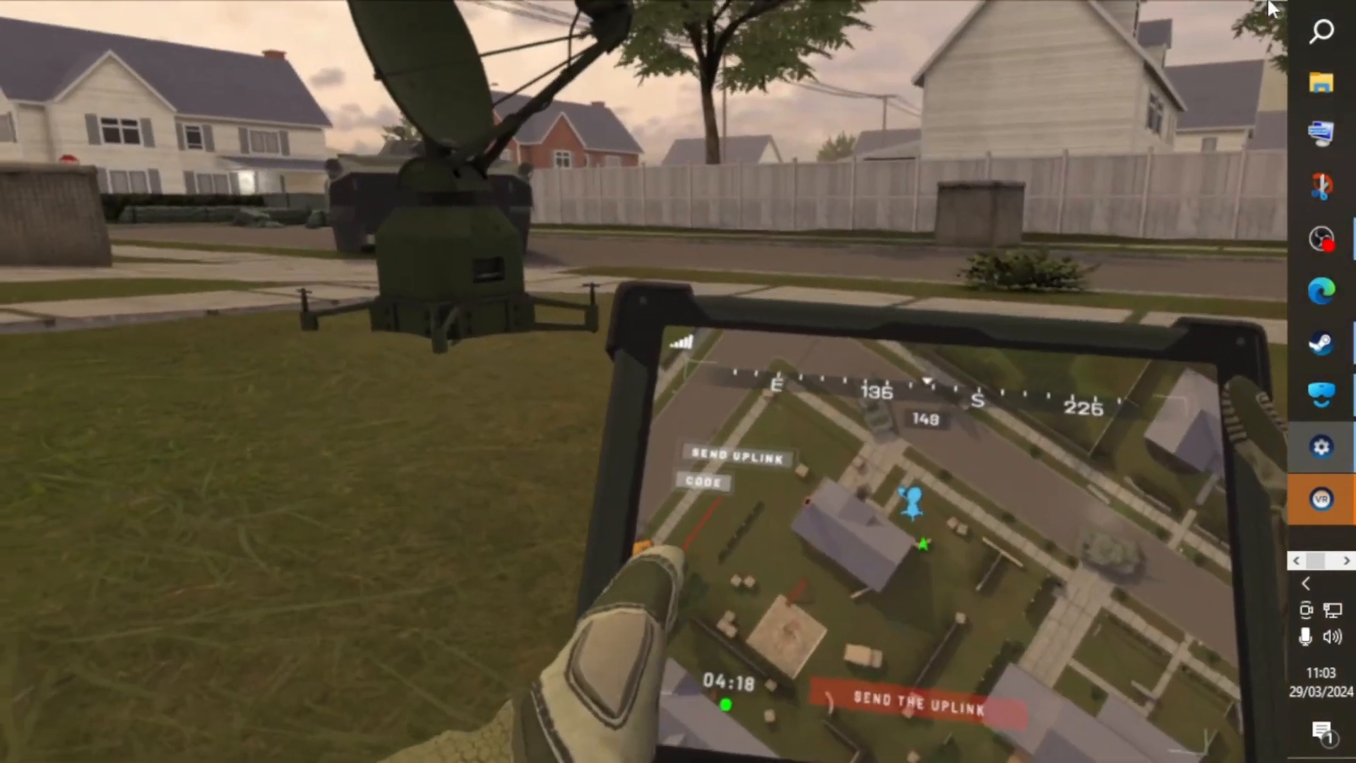
left_click(701, 481)
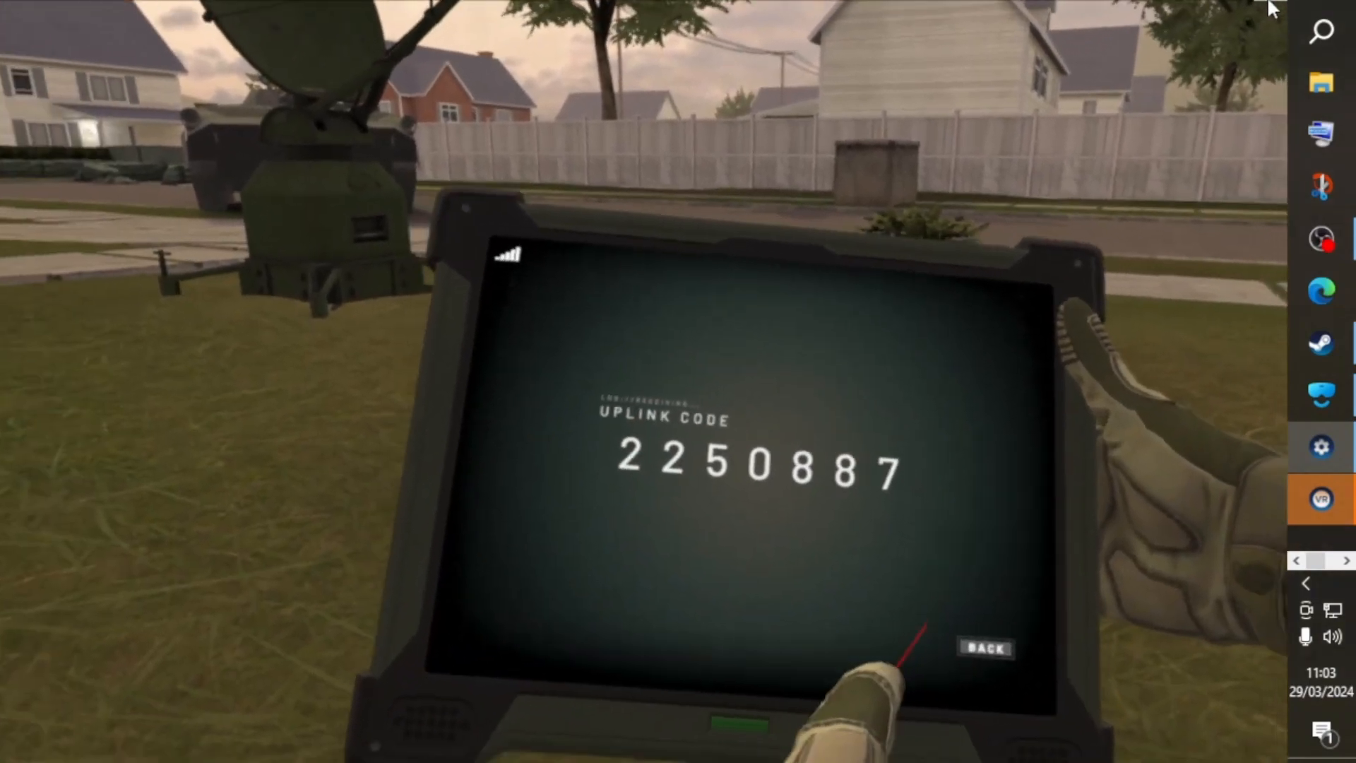